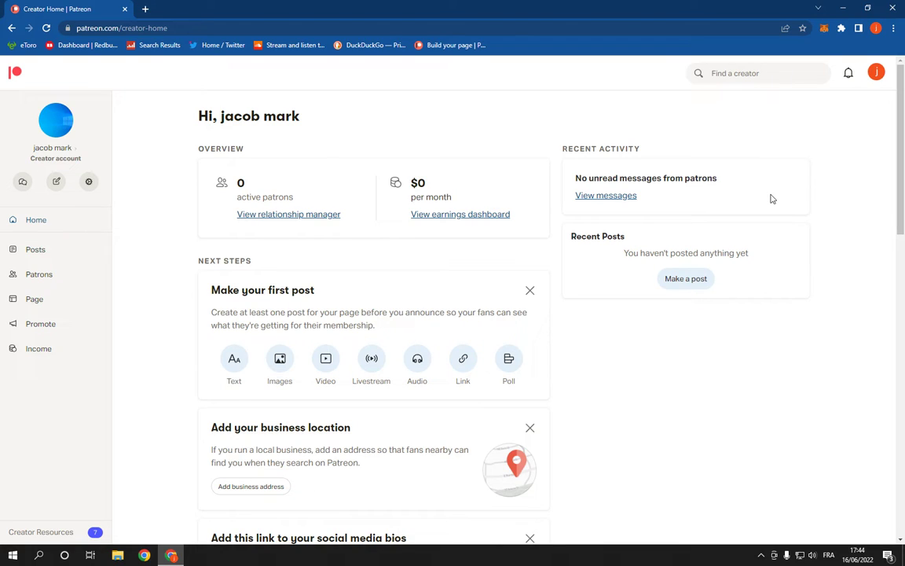
- From your profile avatar, choose 'Edit your page' and open the Page Settings tab
left_click(55, 121)
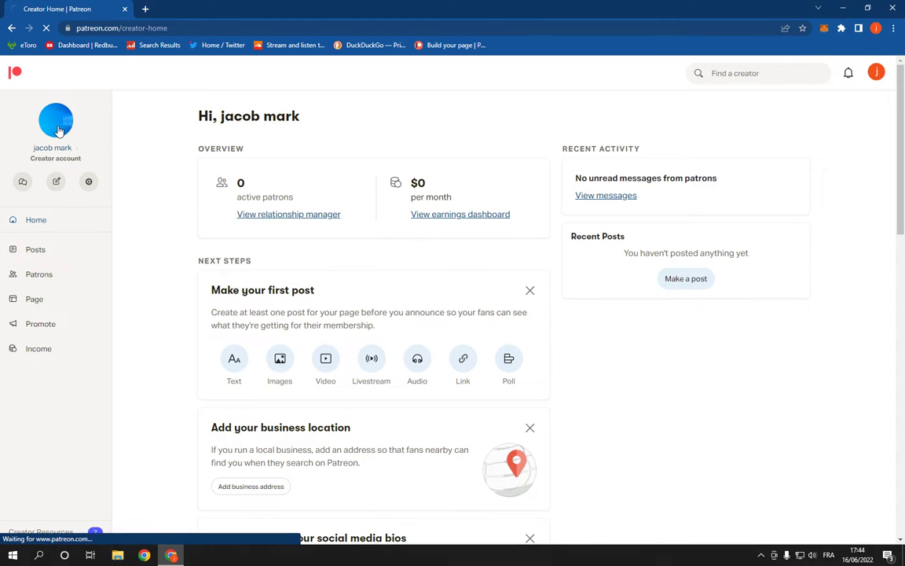
left_click(55, 122)
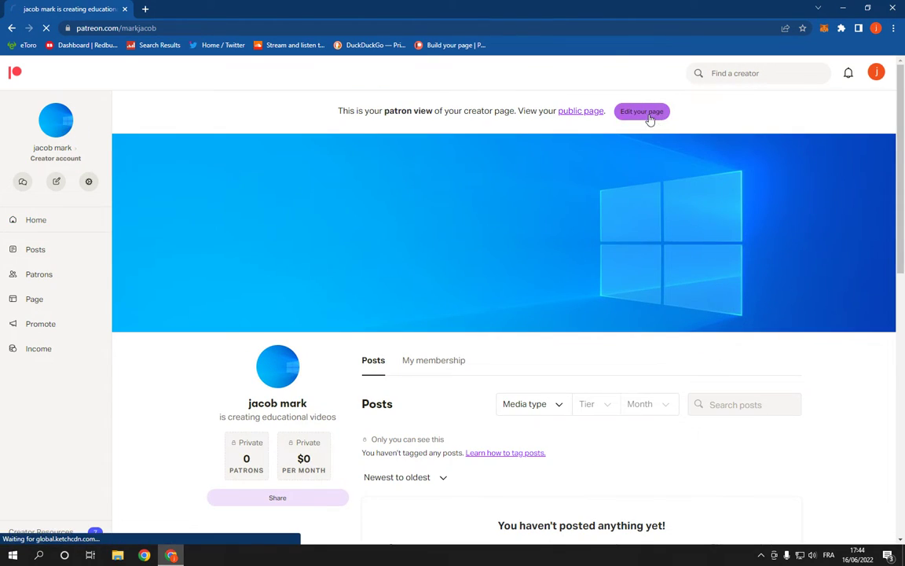
left_click(642, 111)
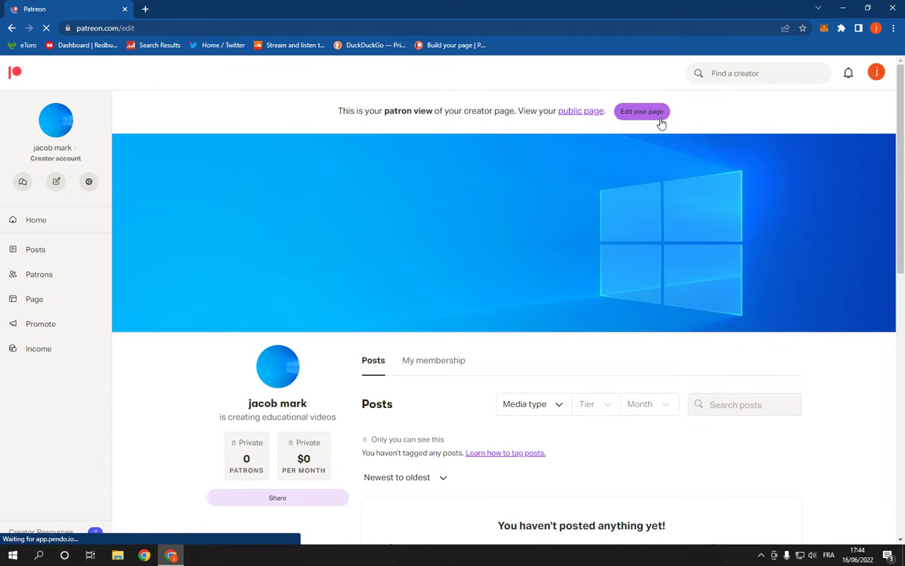
left_click(642, 111)
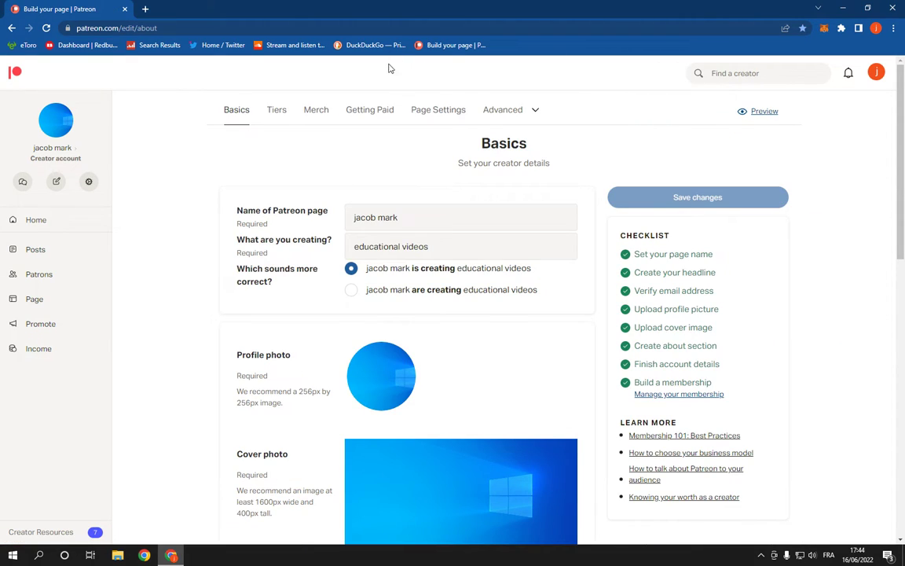
left_click(438, 109)
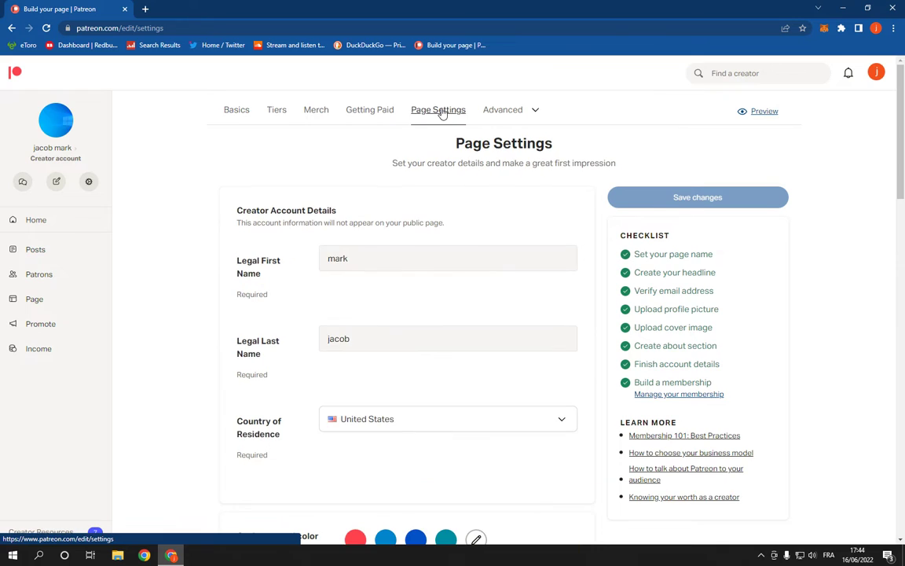
- Switch Earnings visibility to 'Public (recommended)' in Page Settings
scroll("down", 3)
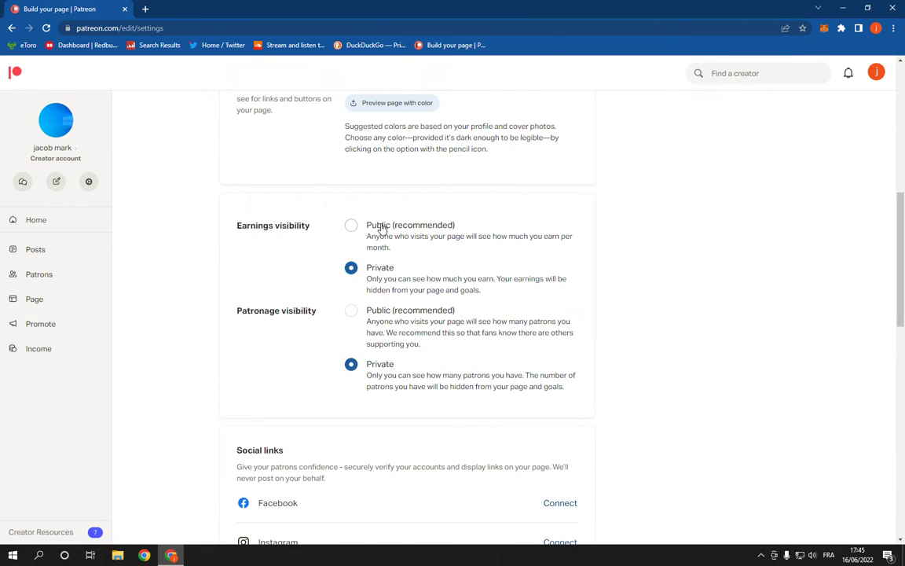
left_click(351, 225)
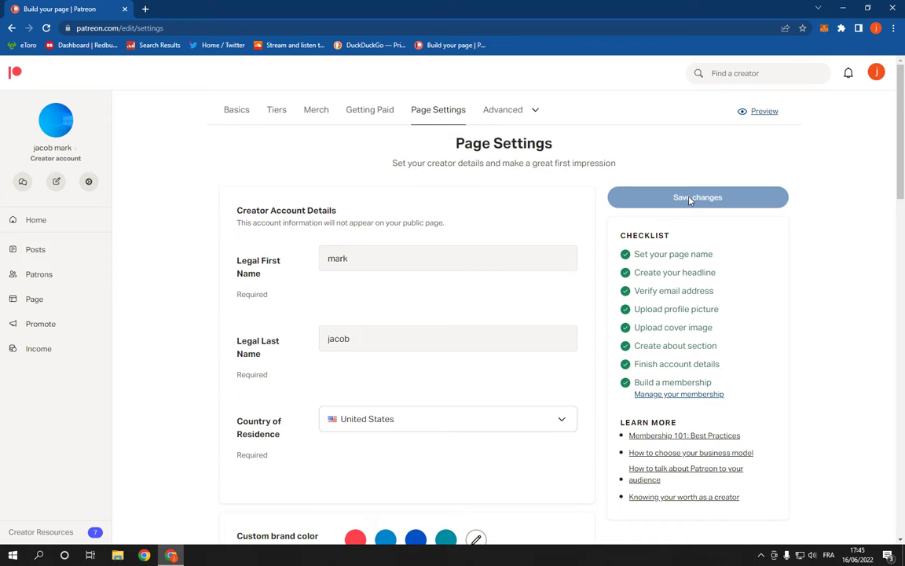
scroll("down", 3)
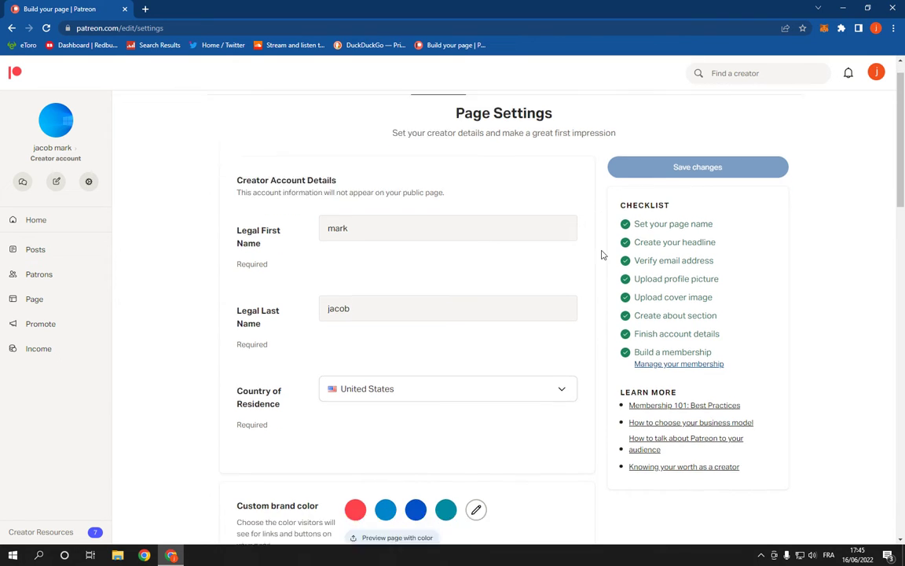